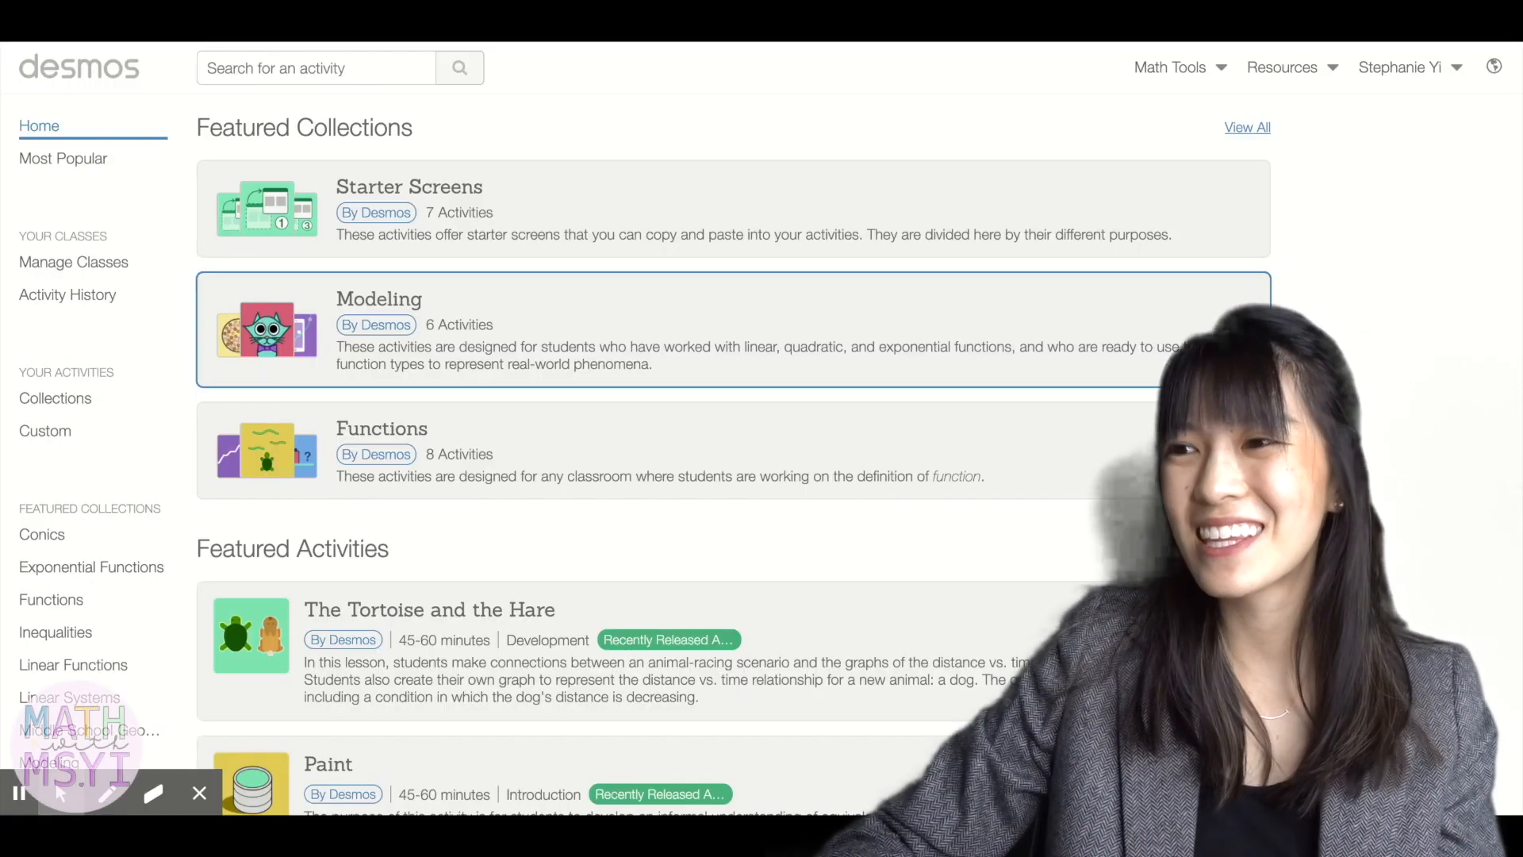
pyautogui.moveTo(830, 46)
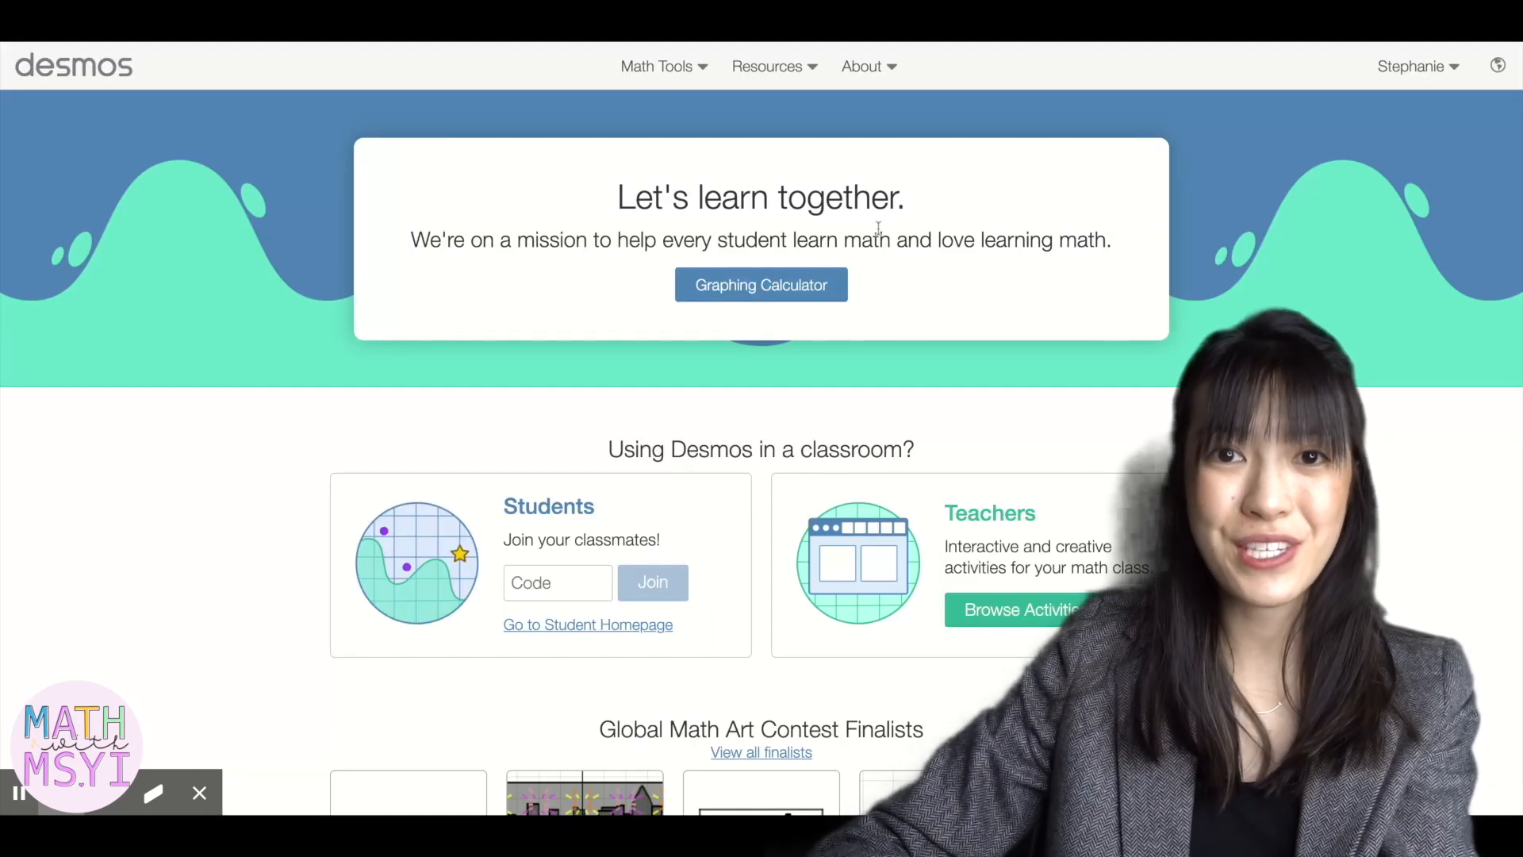
# Step: Scroll the desmos.com home page down to the 'Using Desmos in a classroom?' section
pyautogui.scroll(-3)
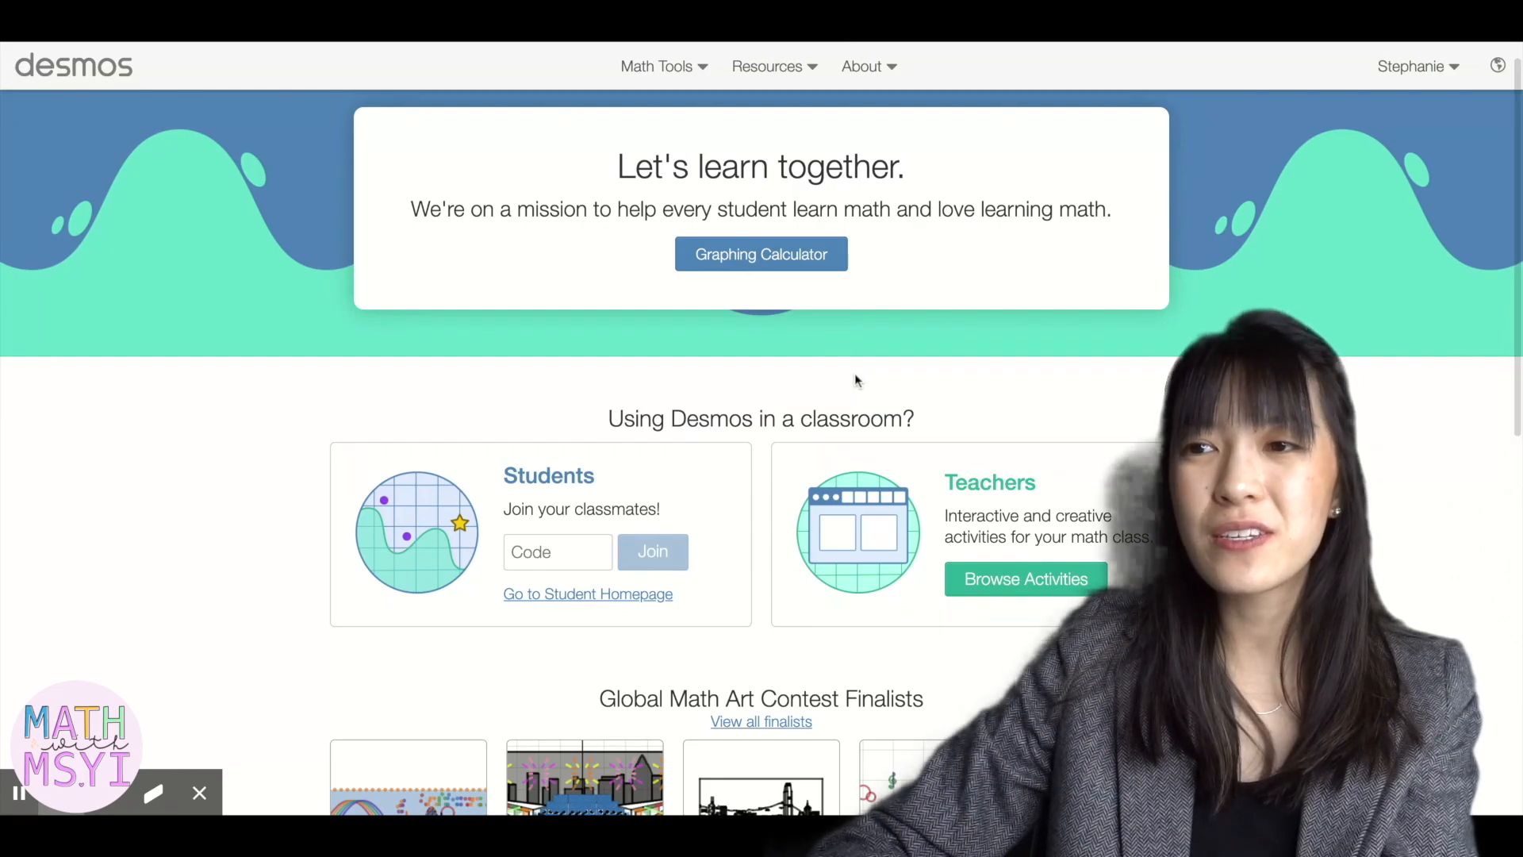
pyautogui.scroll(-3)
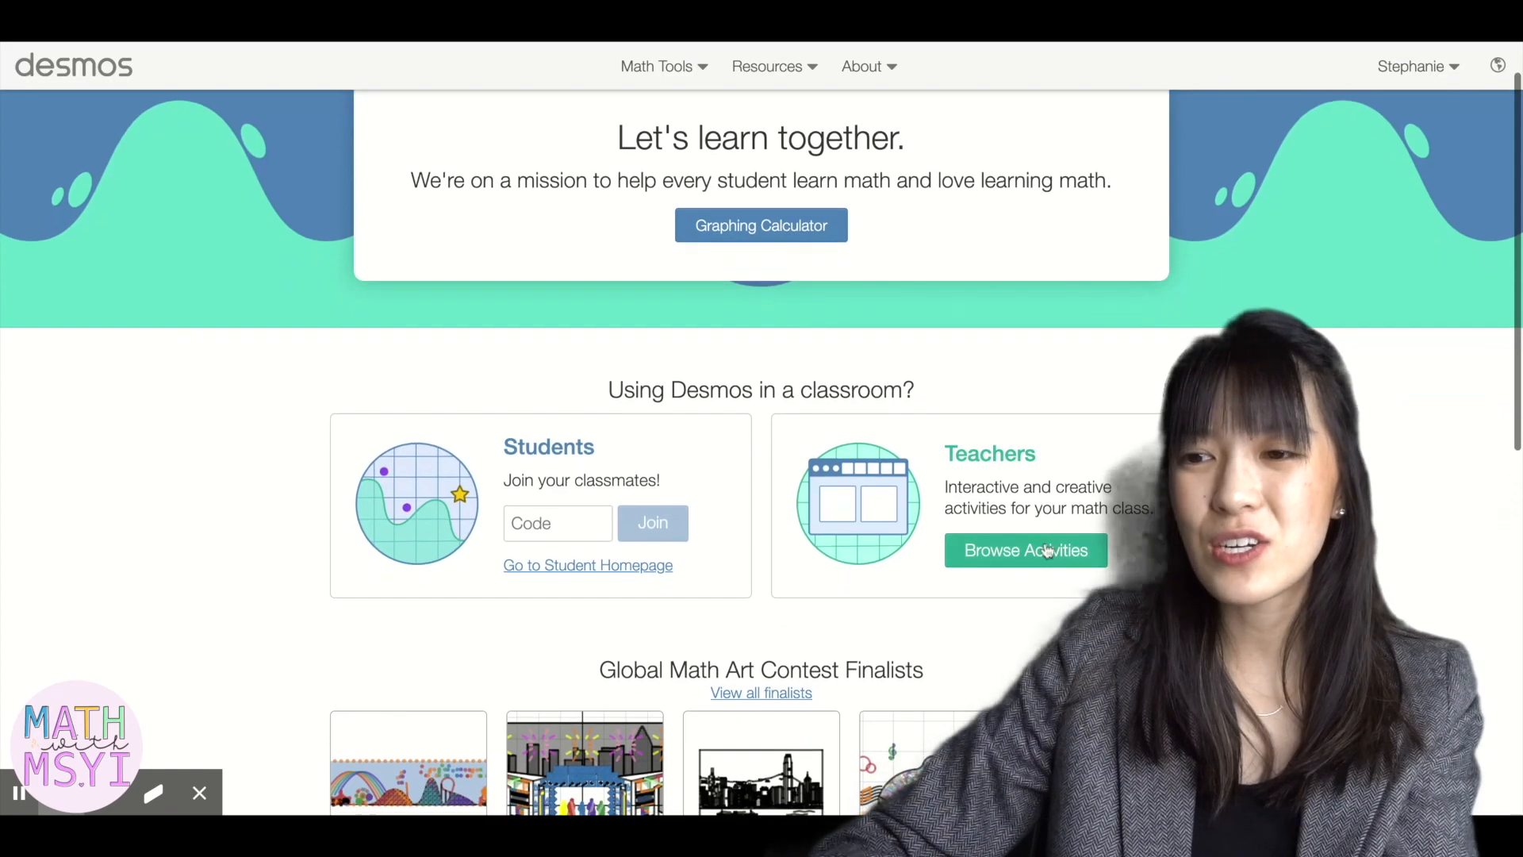
pyautogui.scroll(-3)
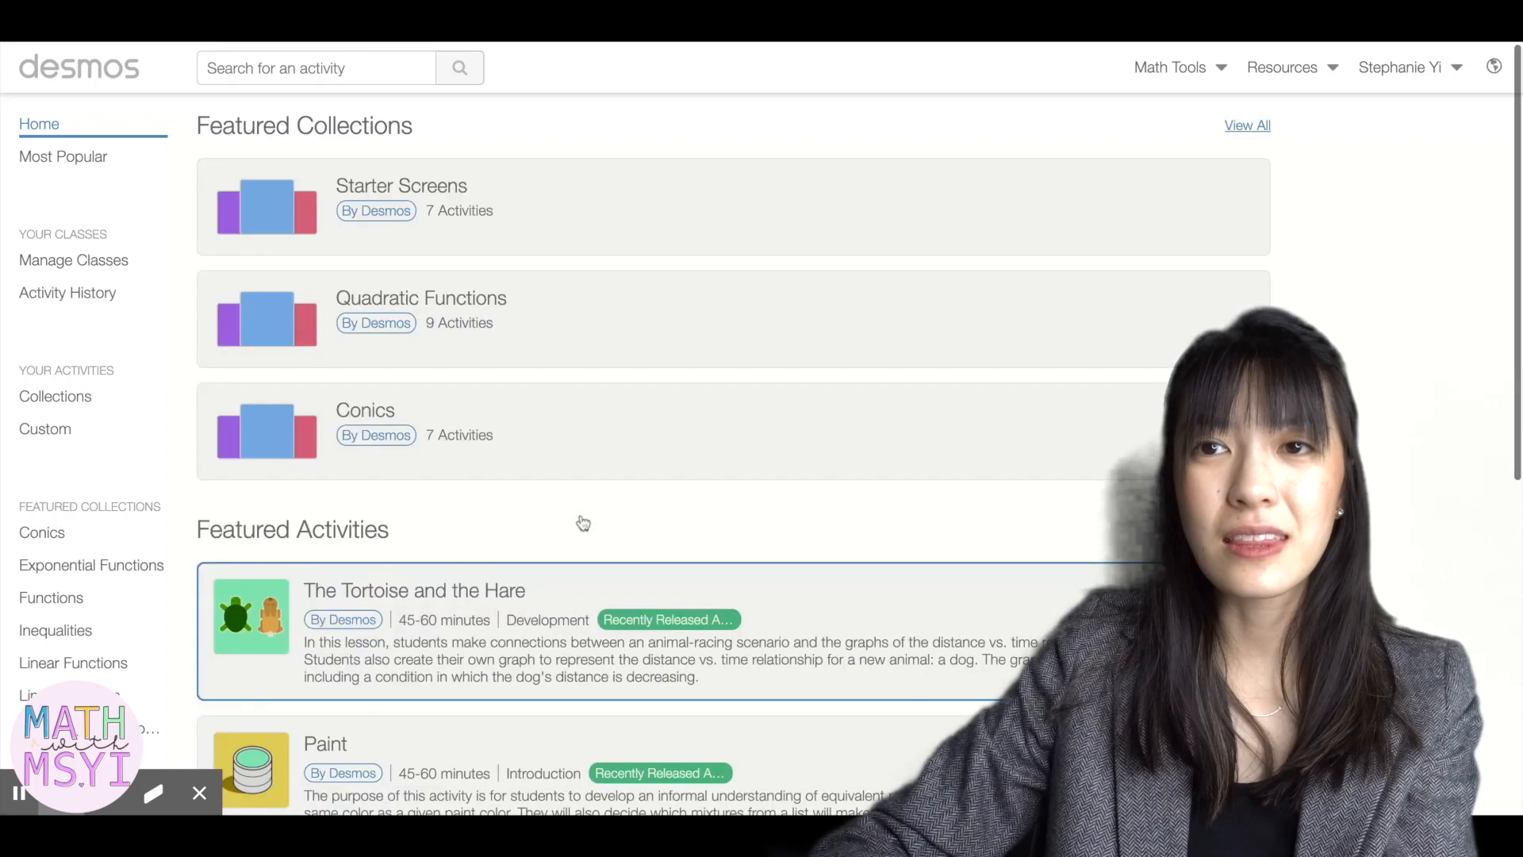
# Step: Browse the featured collections and activities, then focus the 'Search for an activity' box
pyautogui.scroll(-3)
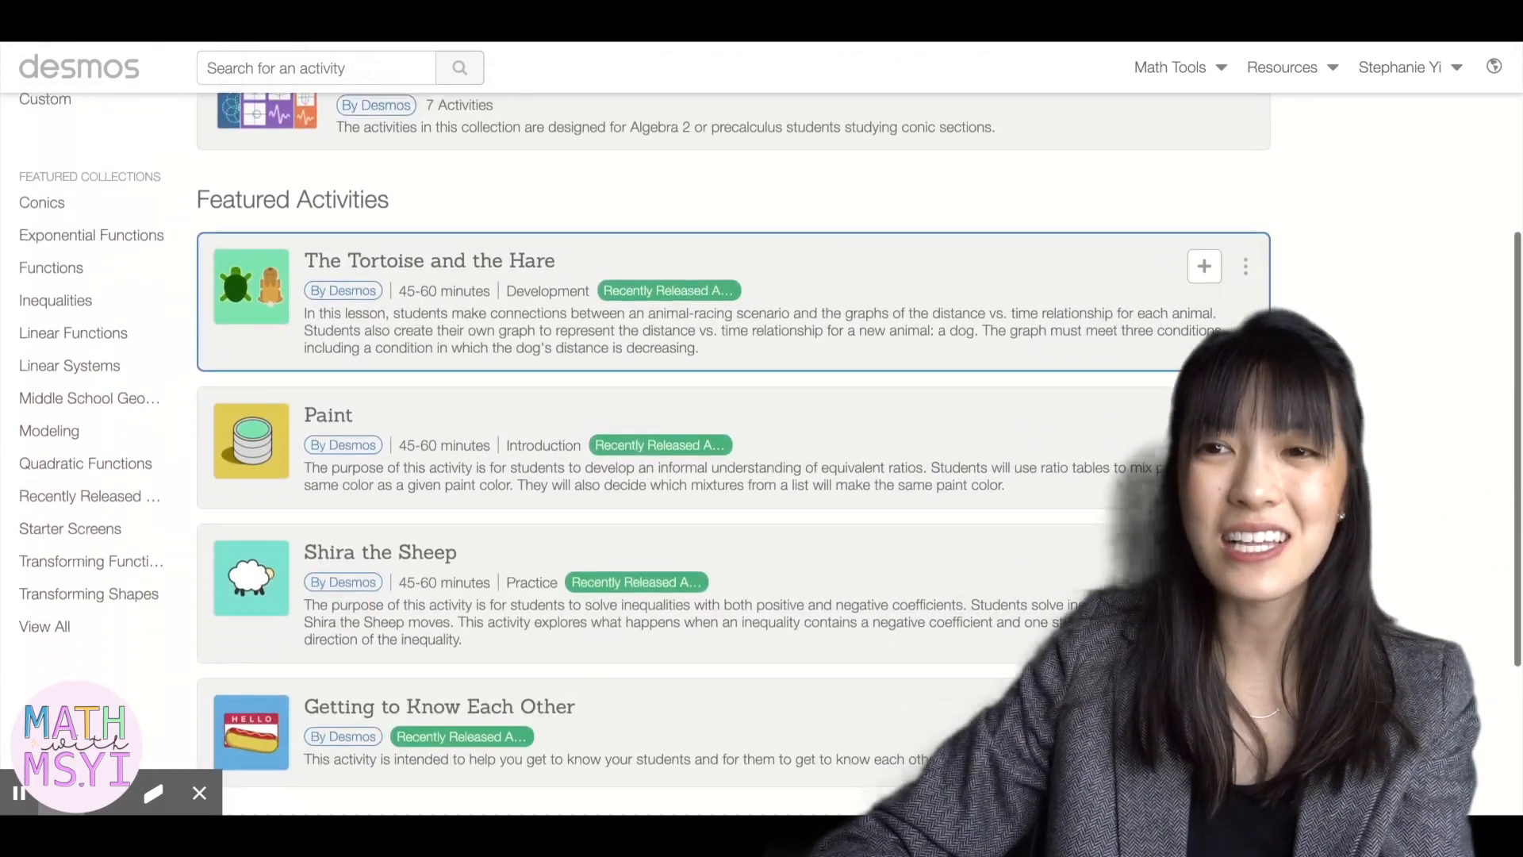
pyautogui.scroll(-3)
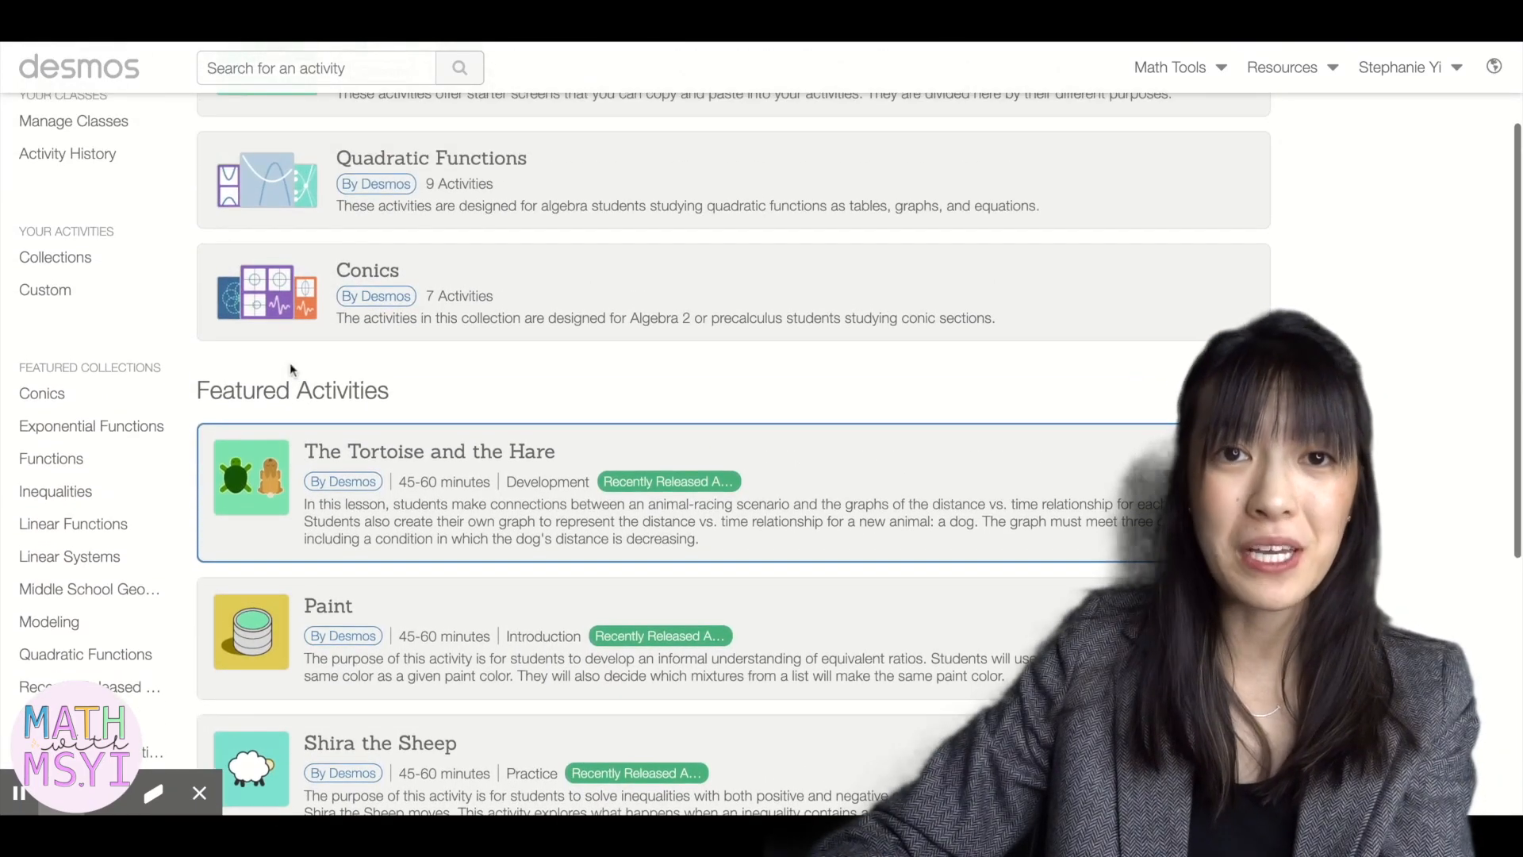
pyautogui.scroll(-3)
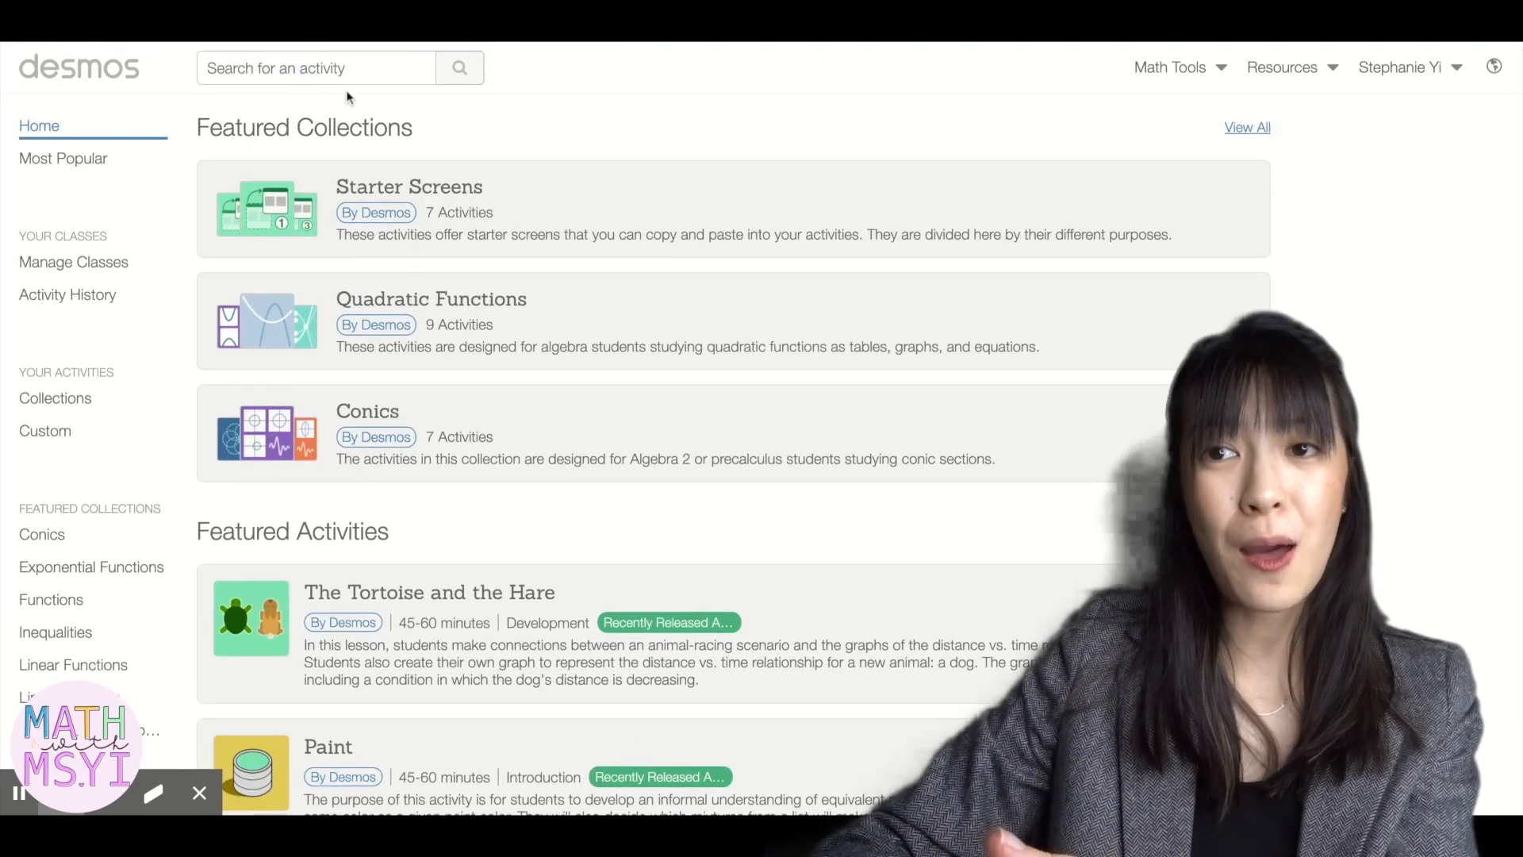
pyautogui.click(316, 67)
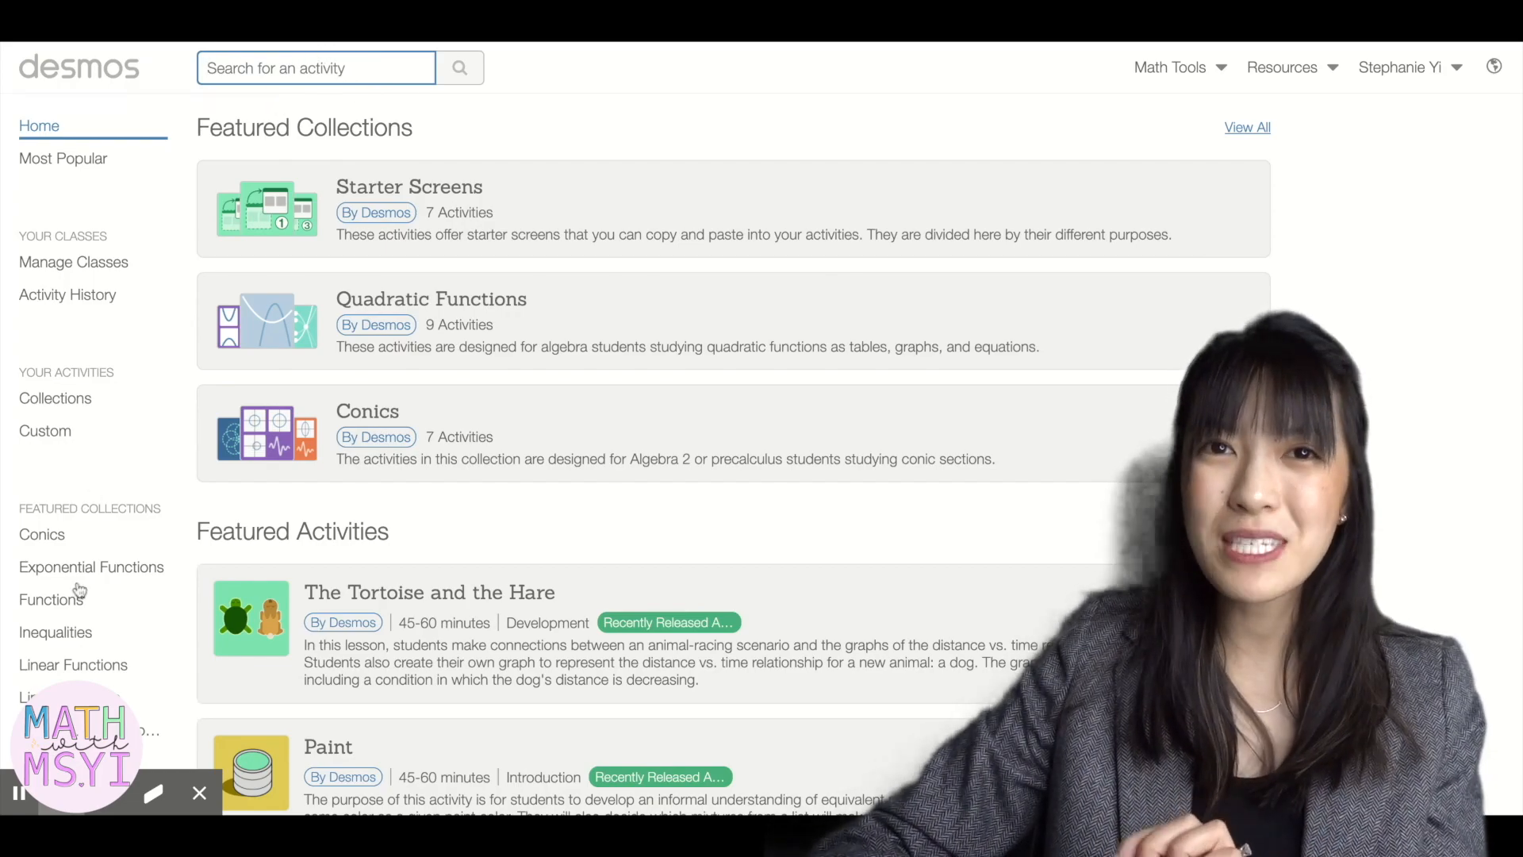
pyautogui.scroll(-3)
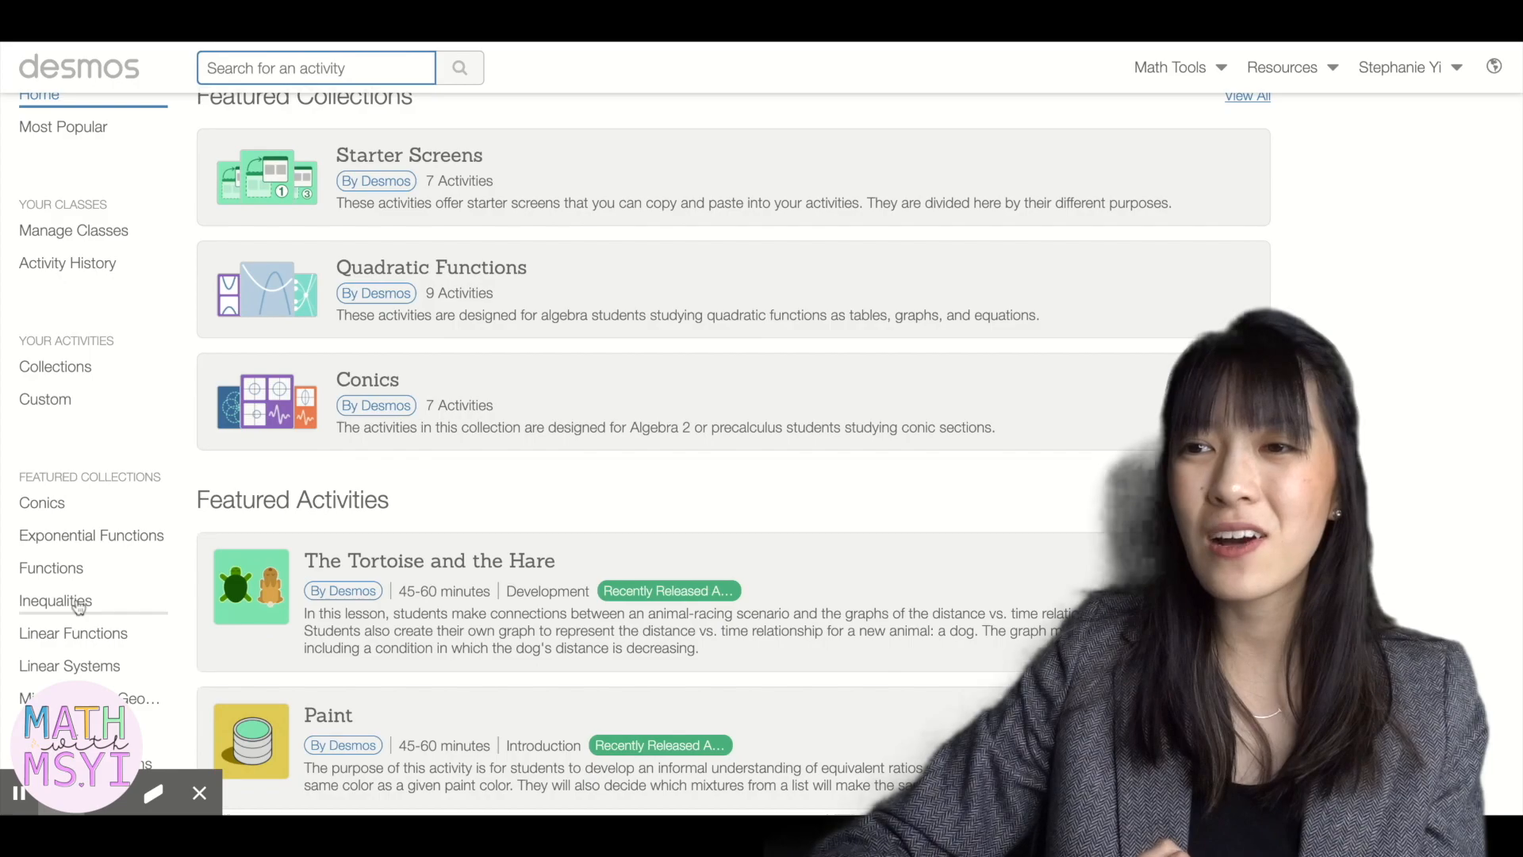
# Step: Open the Inequalities collection and reach the Inequalities on the Number Line activity's Screens list
pyautogui.click(55, 599)
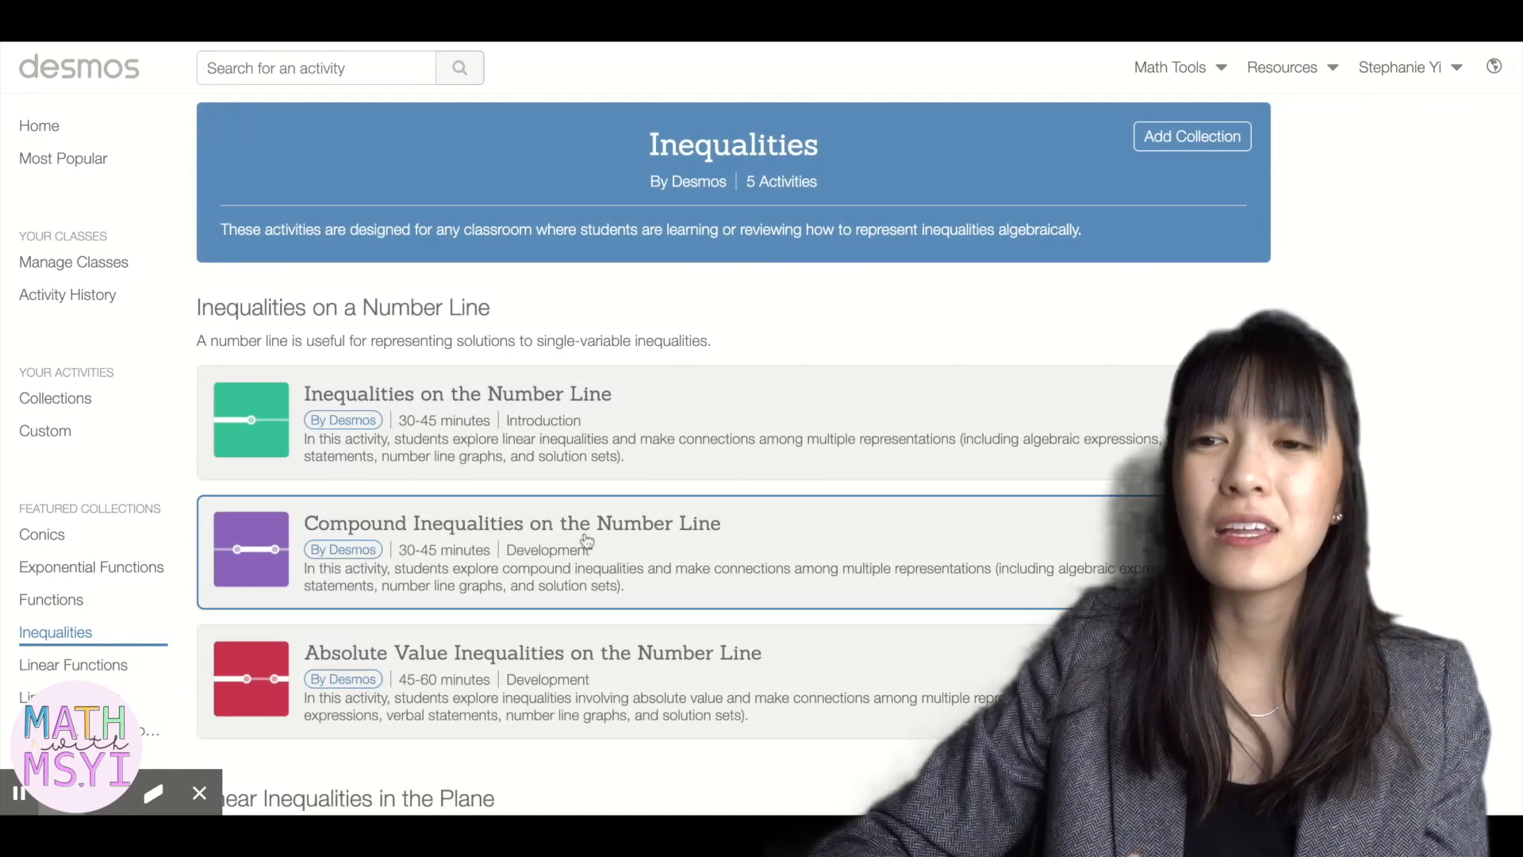
pyautogui.scroll(-3)
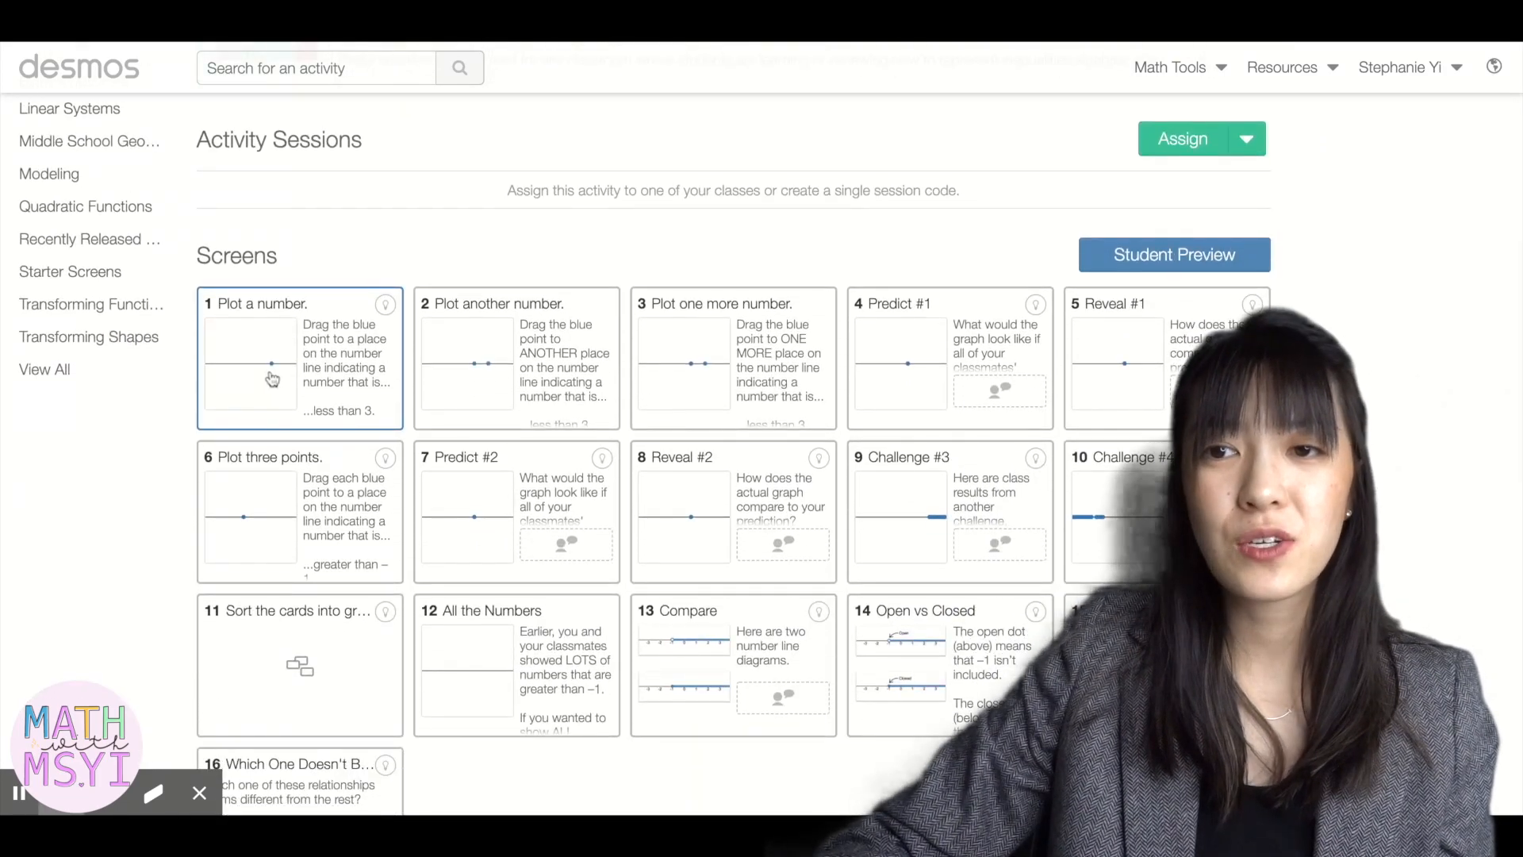
pyautogui.click(1173, 254)
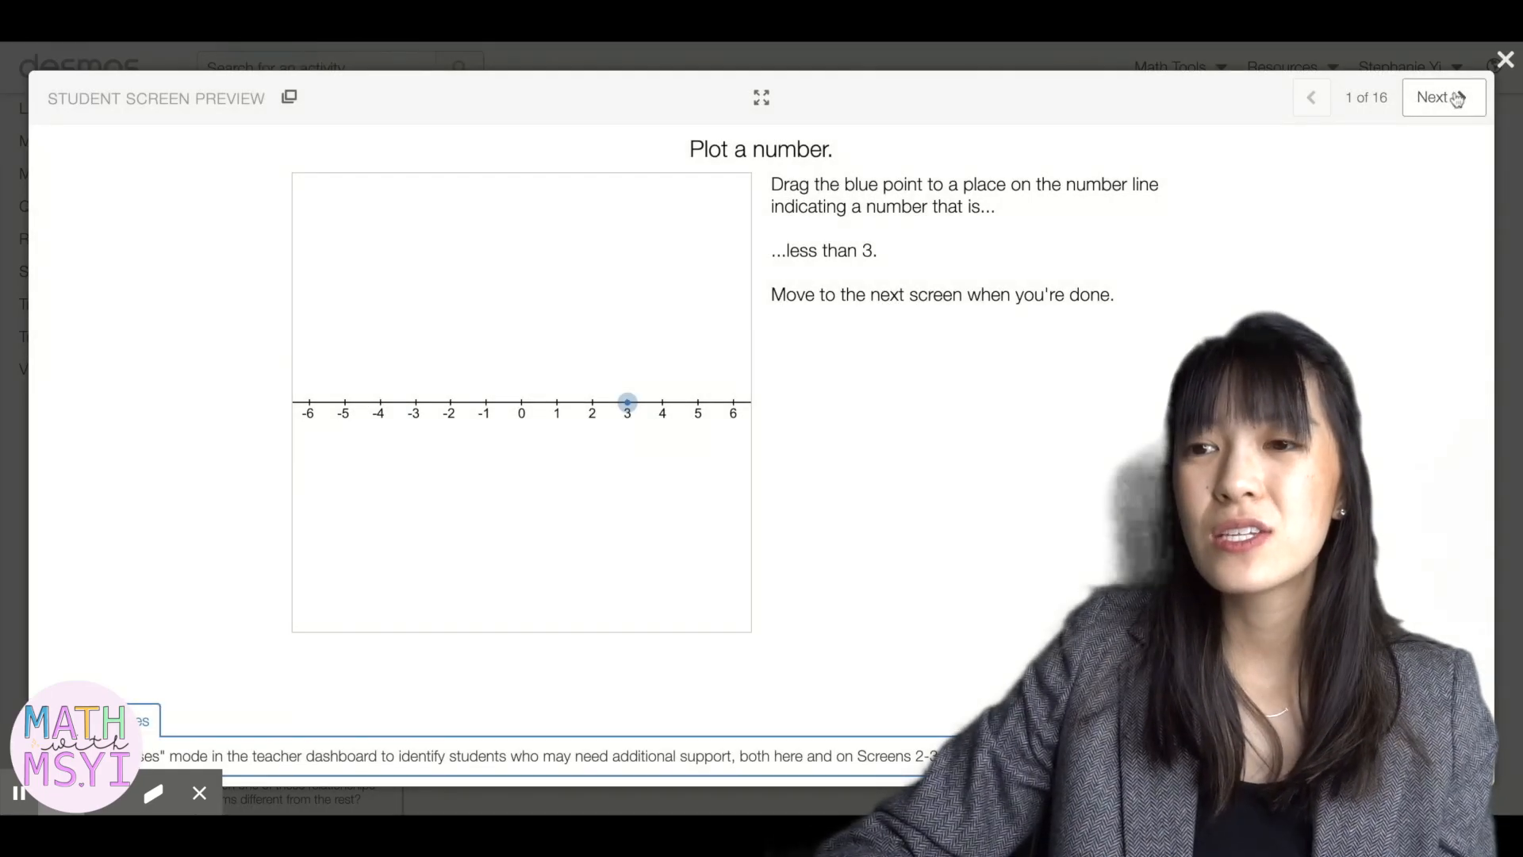
pyautogui.click(1440, 96)
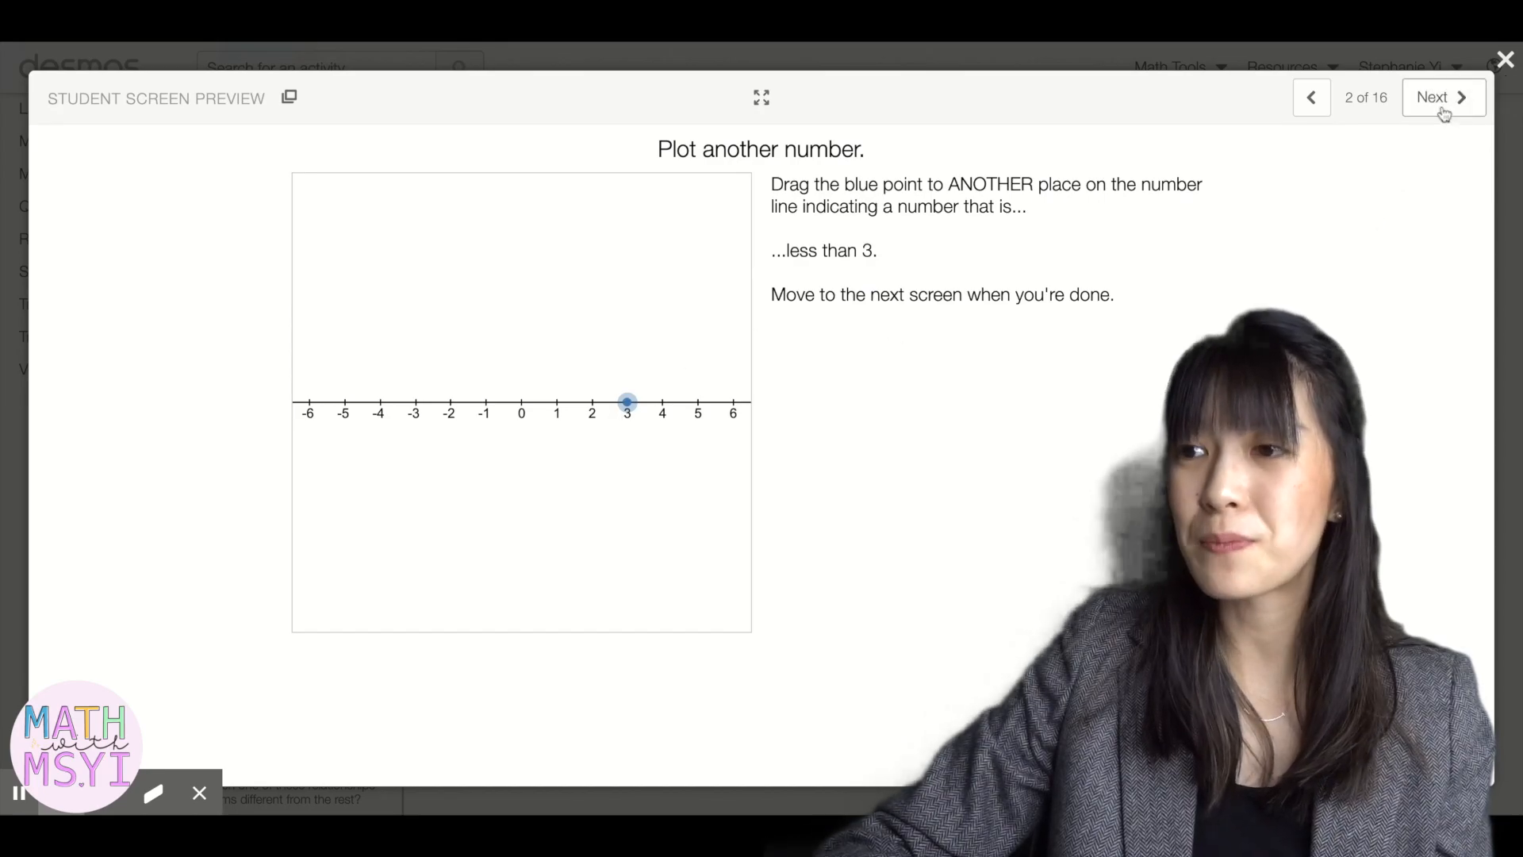
pyautogui.click(1442, 97)
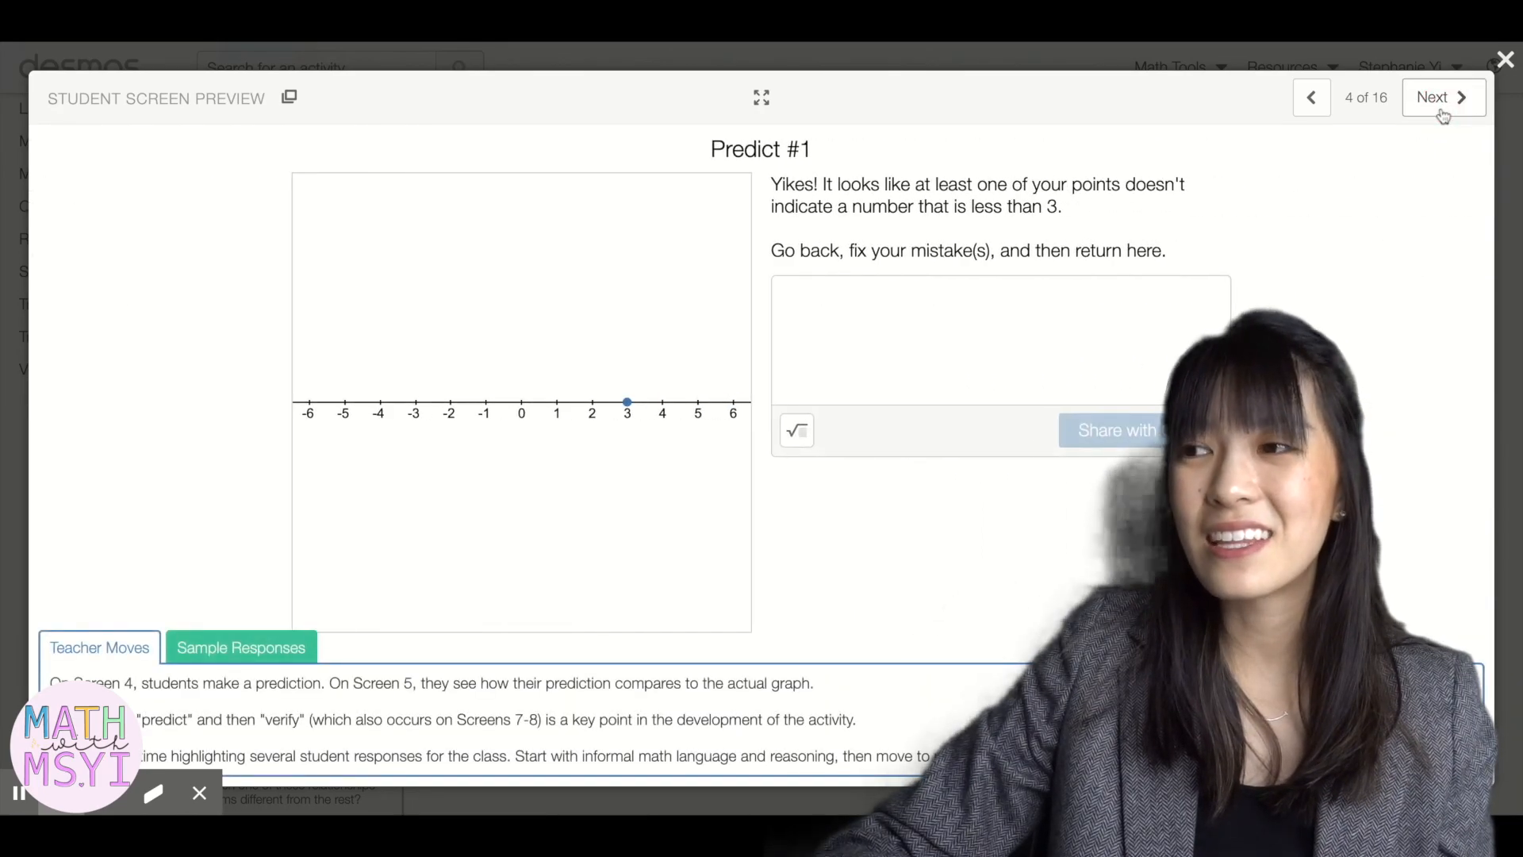
pyautogui.click(1442, 97)
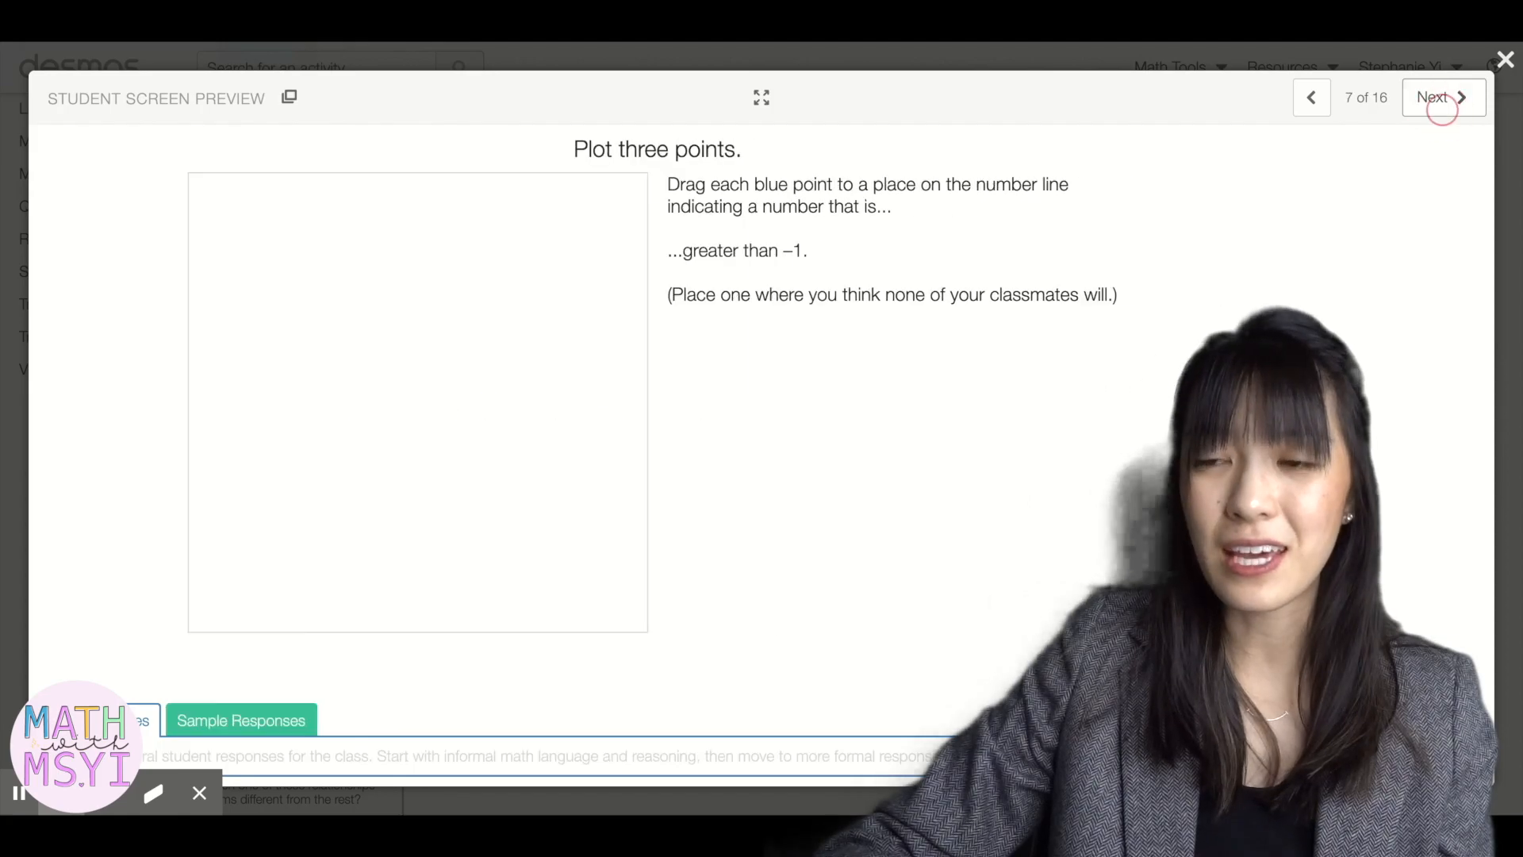
pyautogui.click(1442, 97)
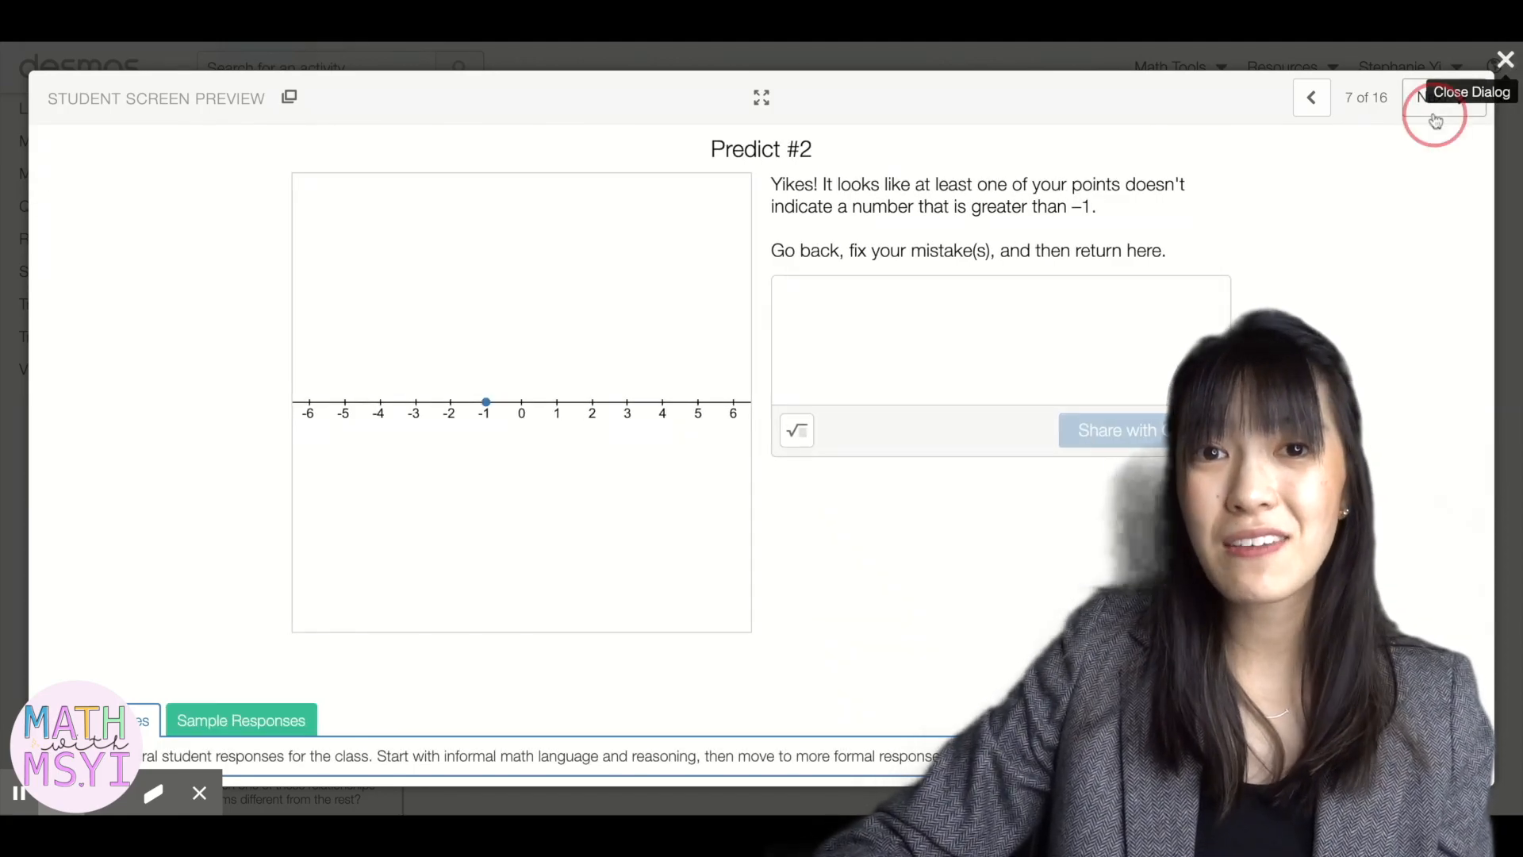
pyautogui.click(1442, 97)
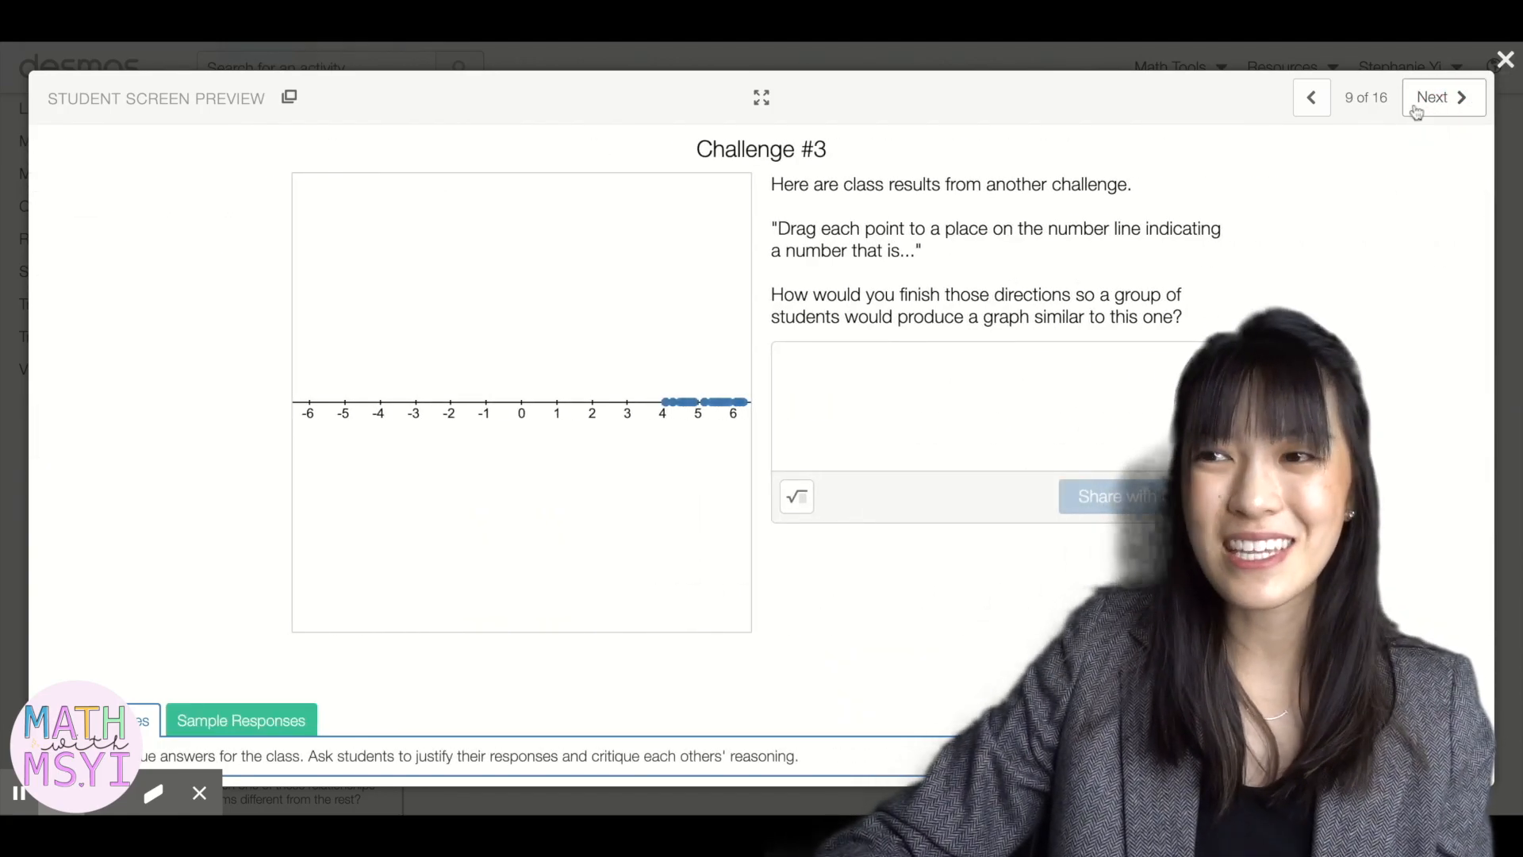
pyautogui.click(1504, 59)
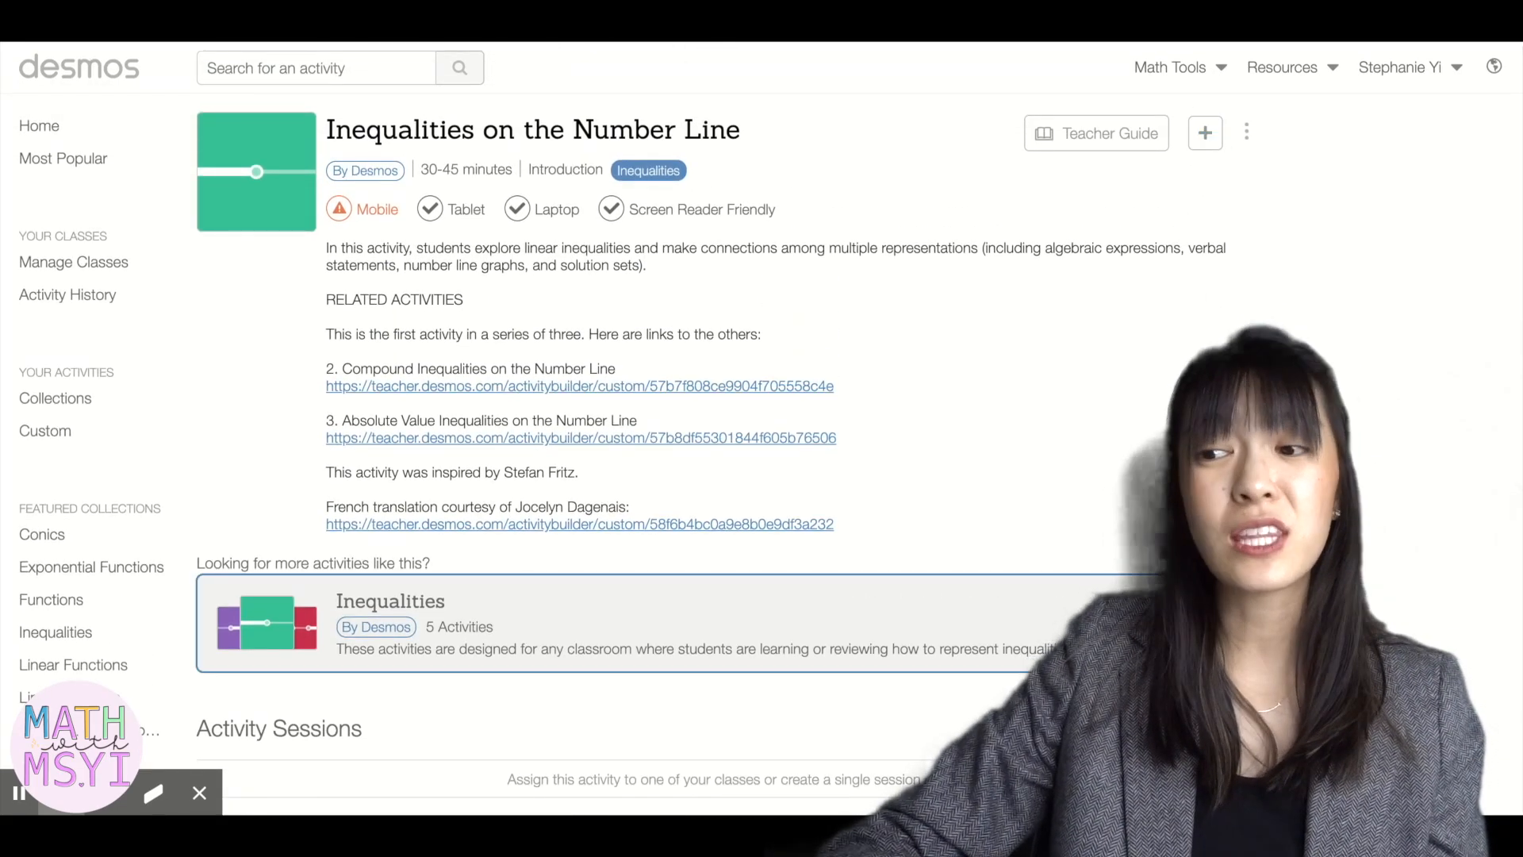
pyautogui.scroll(-3)
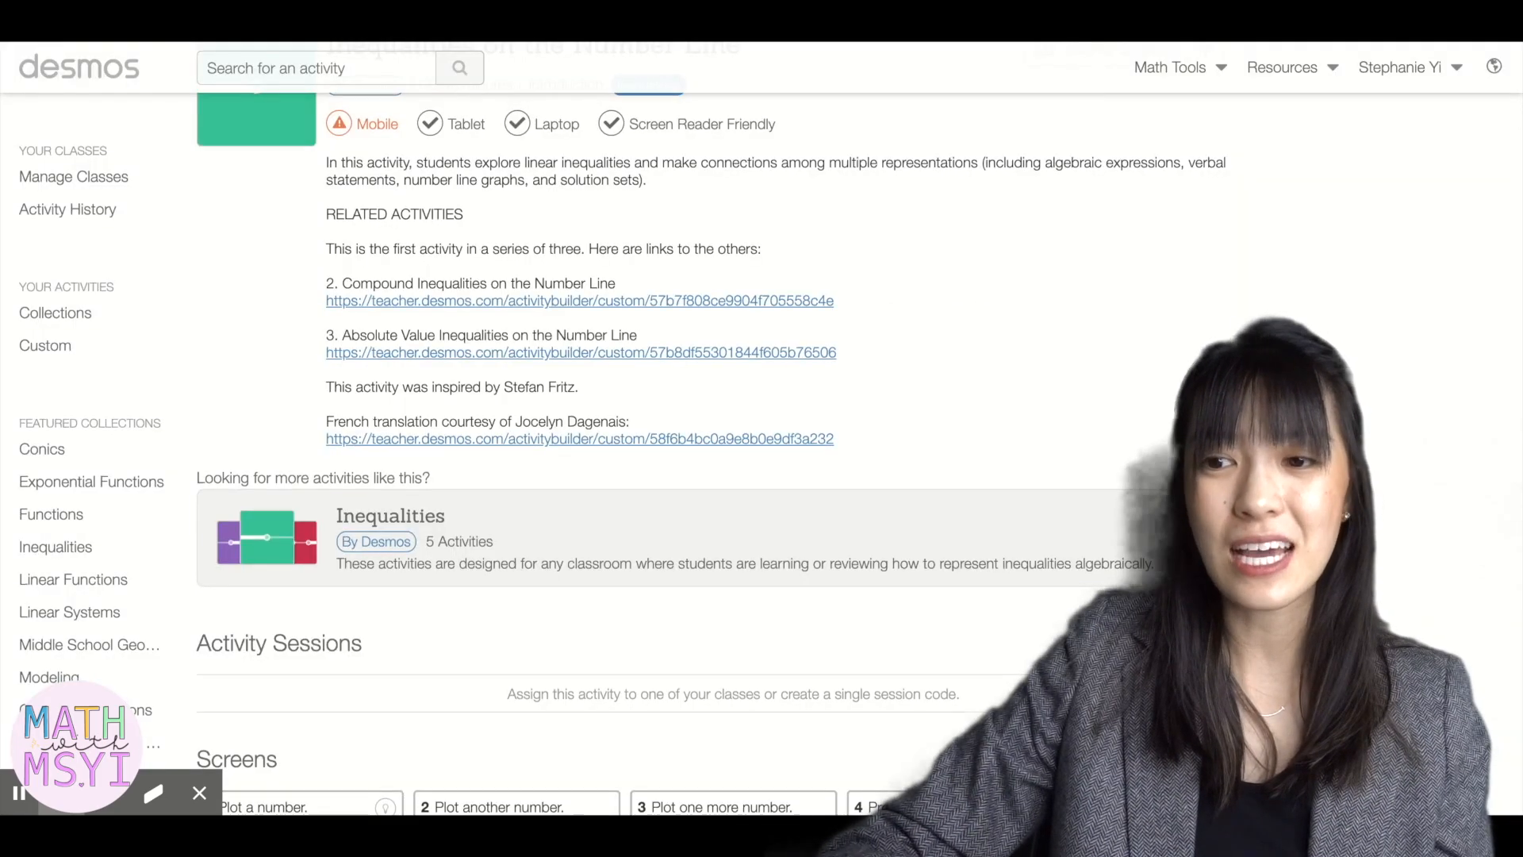
pyautogui.scroll(-3)
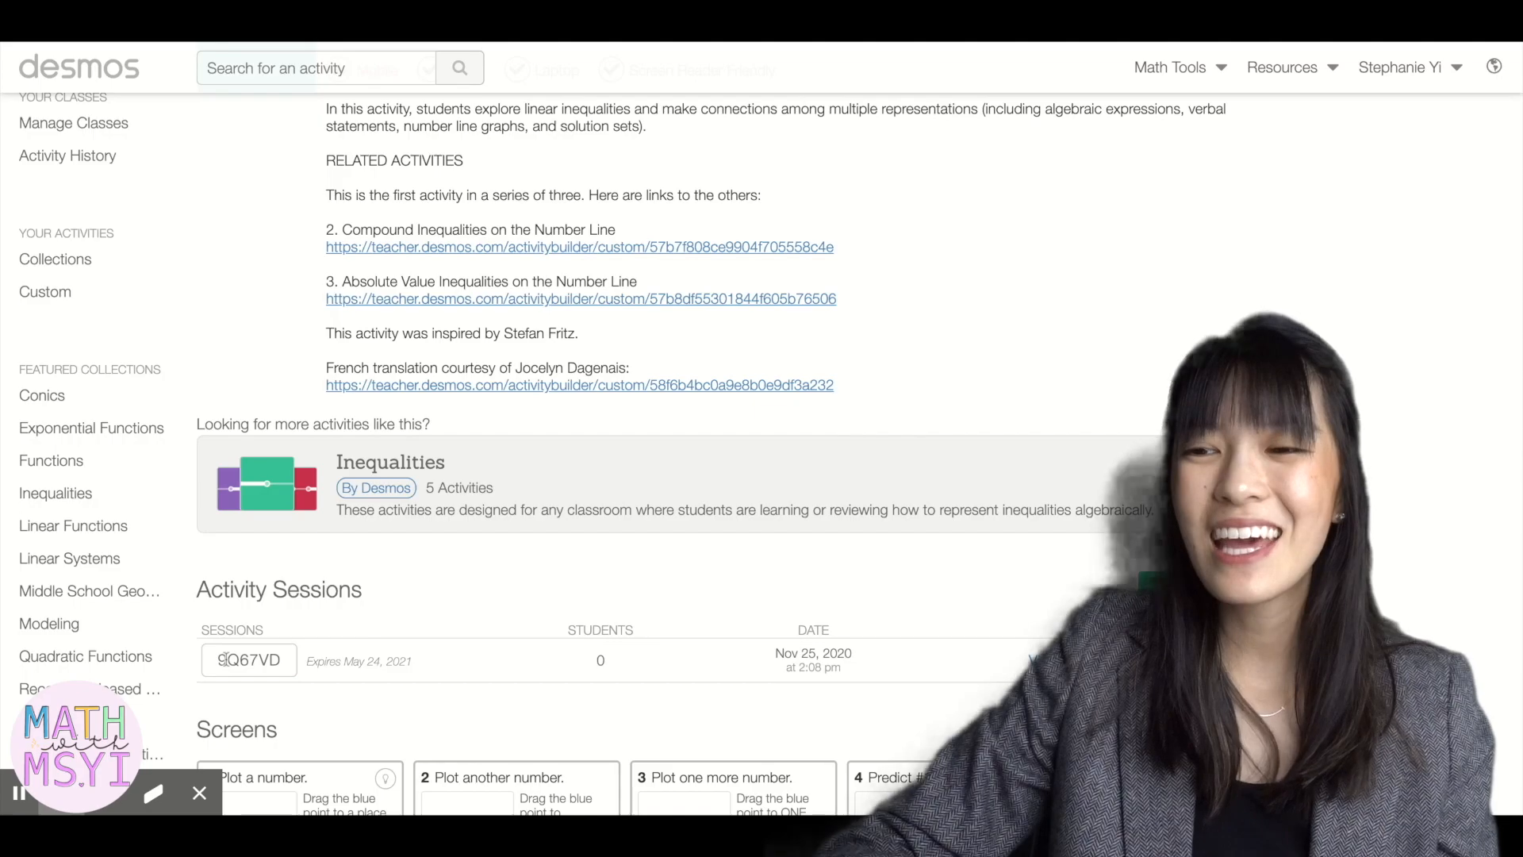
pyautogui.doubleClick(247, 660)
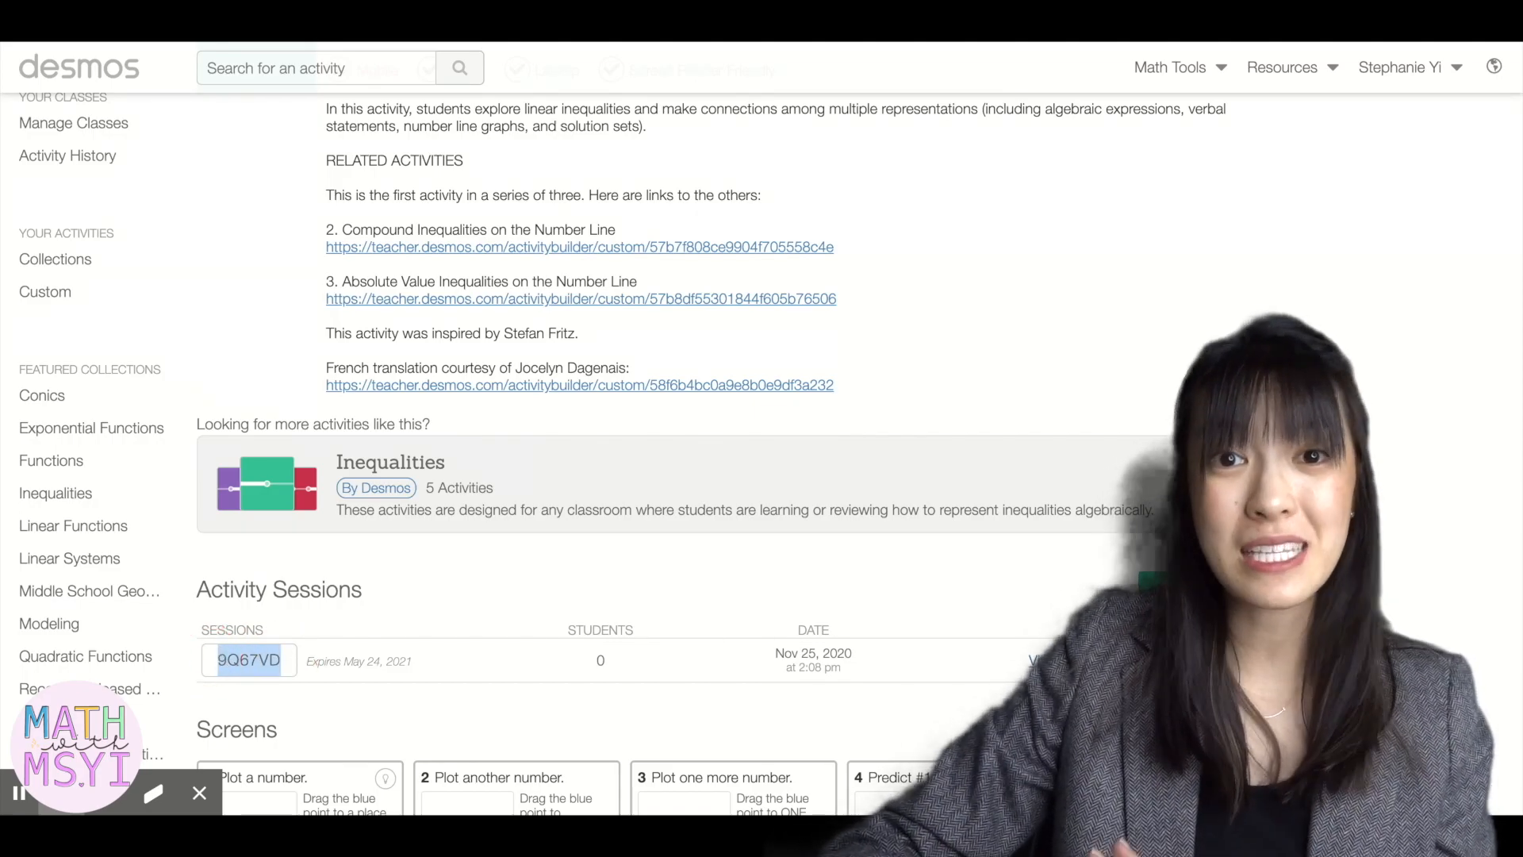
pyautogui.click(249, 660)
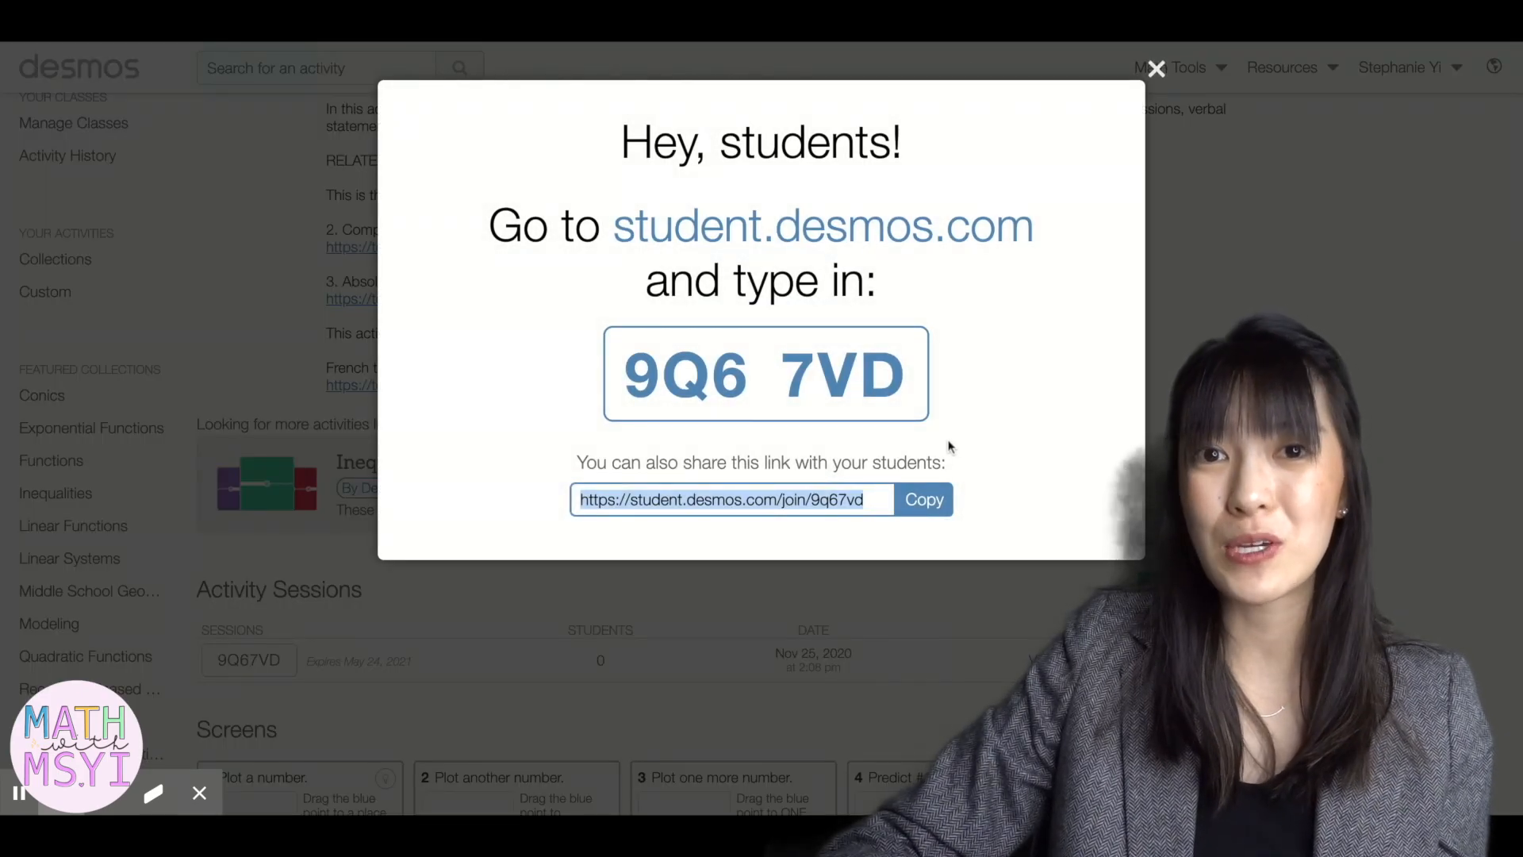
pyautogui.moveTo(933, 454)
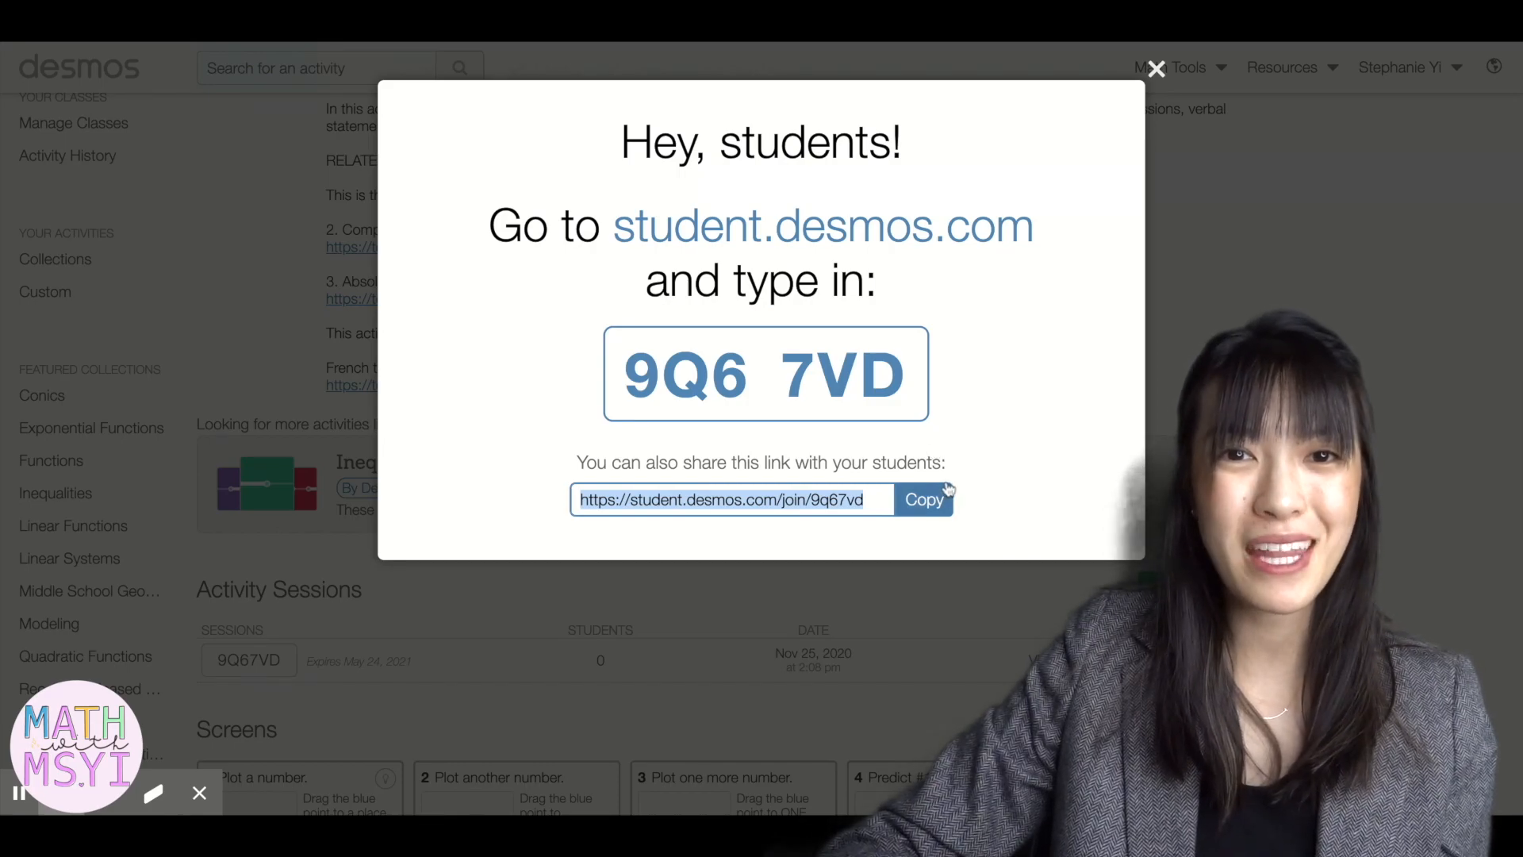
# Step: Copy the student join link from the 'Hey, students!' dialog and return to the session list
pyautogui.click(1155, 69)
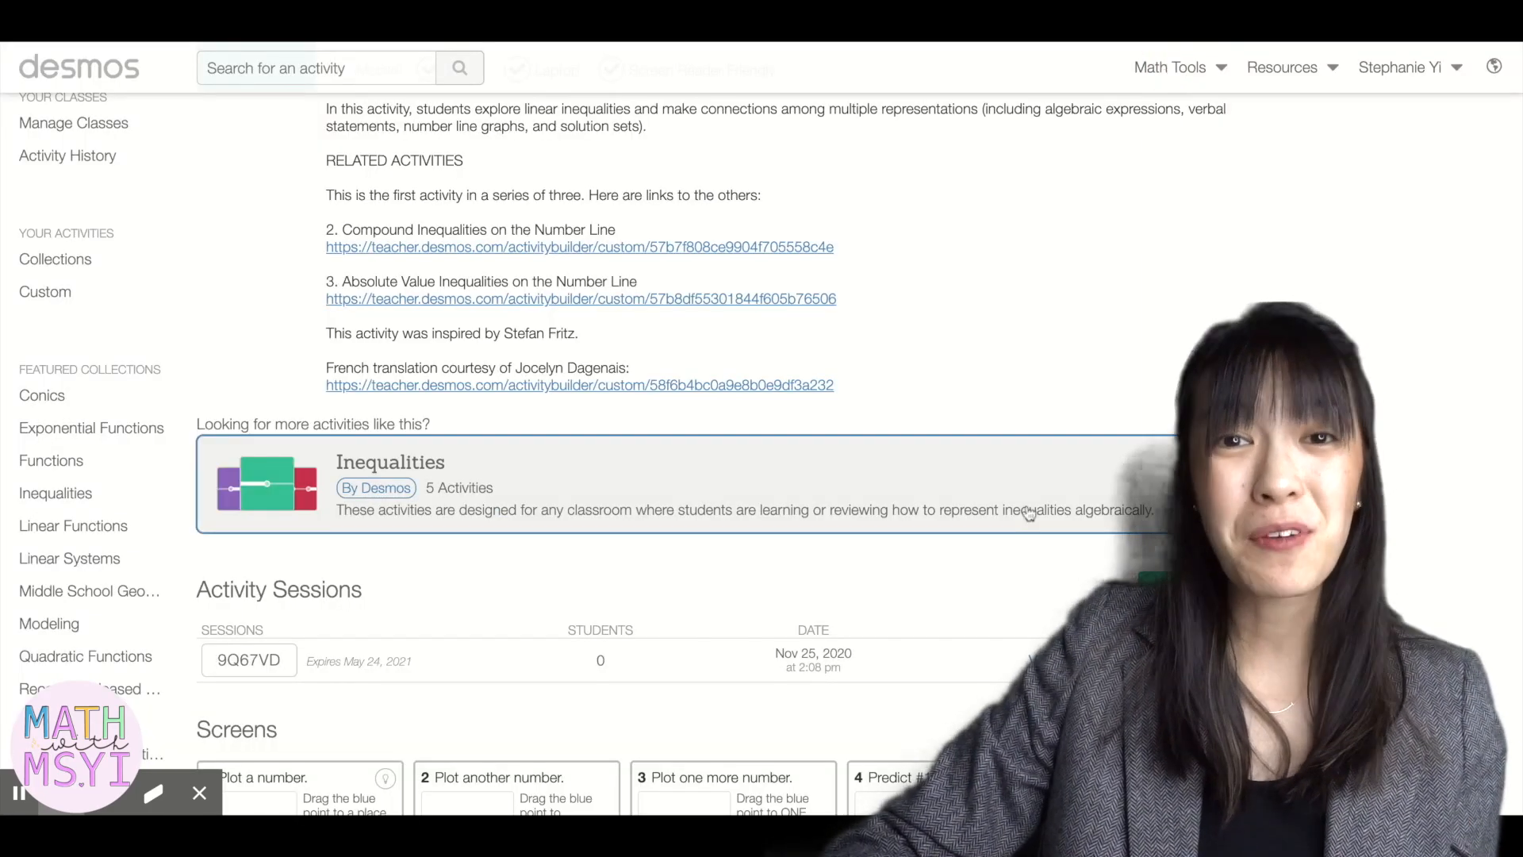
pyautogui.scroll(-3)
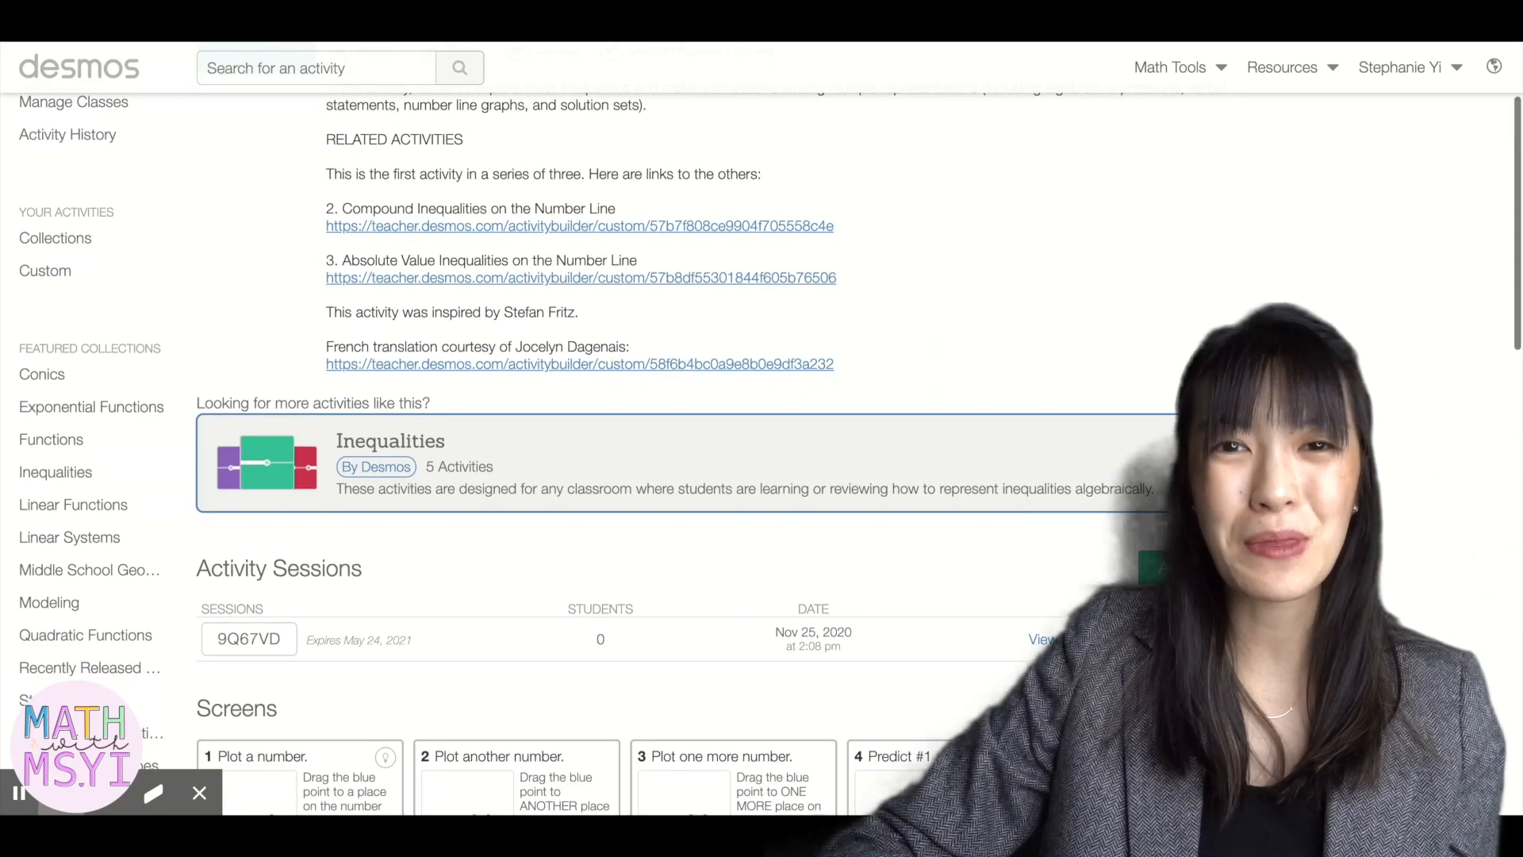